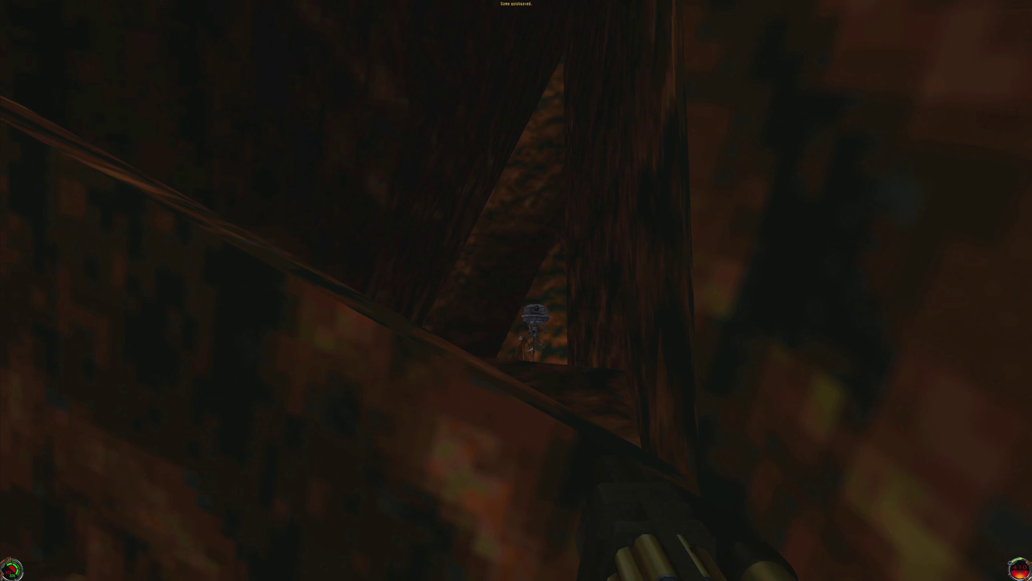
{"action": "left_click", "coordinate": [516, 343]}
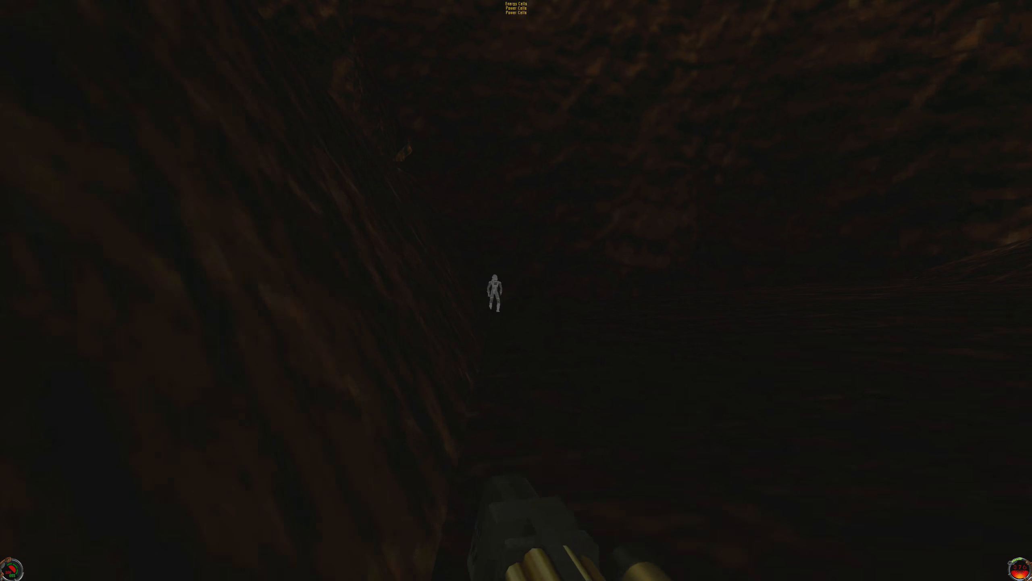
{"action": "left_click", "coordinate": [516, 290]}
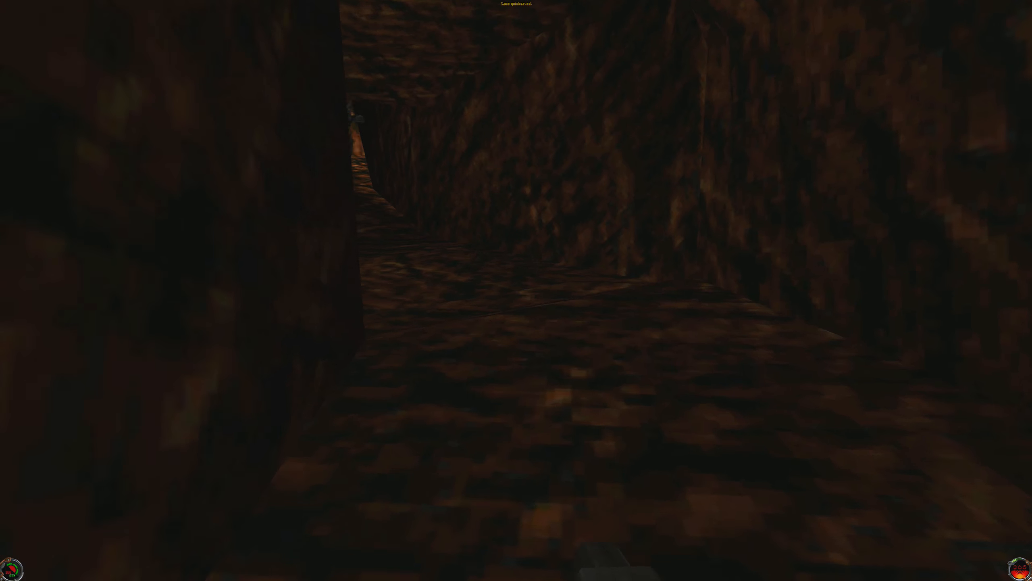
{"action": "left_click", "coordinate": [526, 314]}
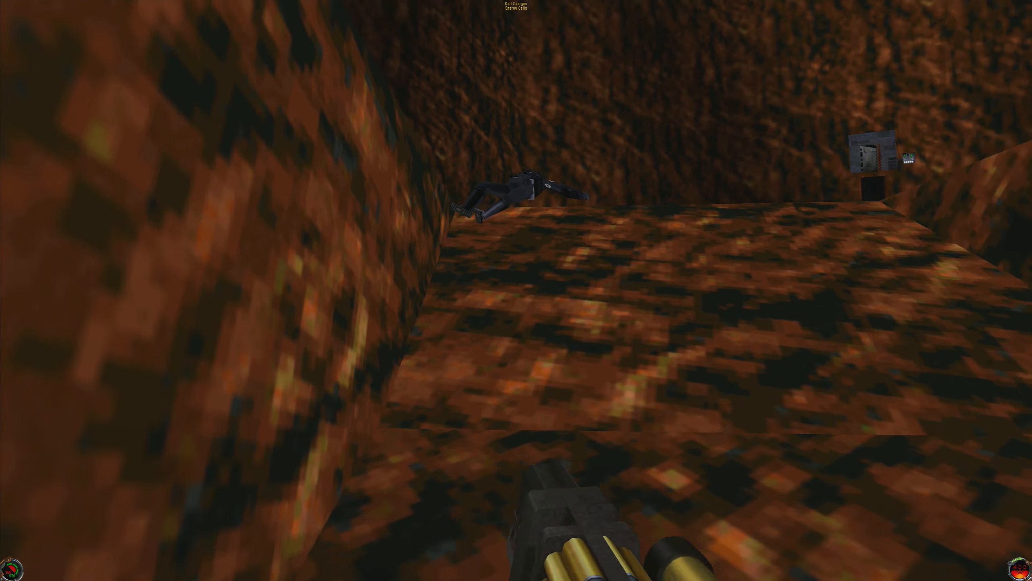
{"action": "mouse_move", "coordinate": [516, 291]}
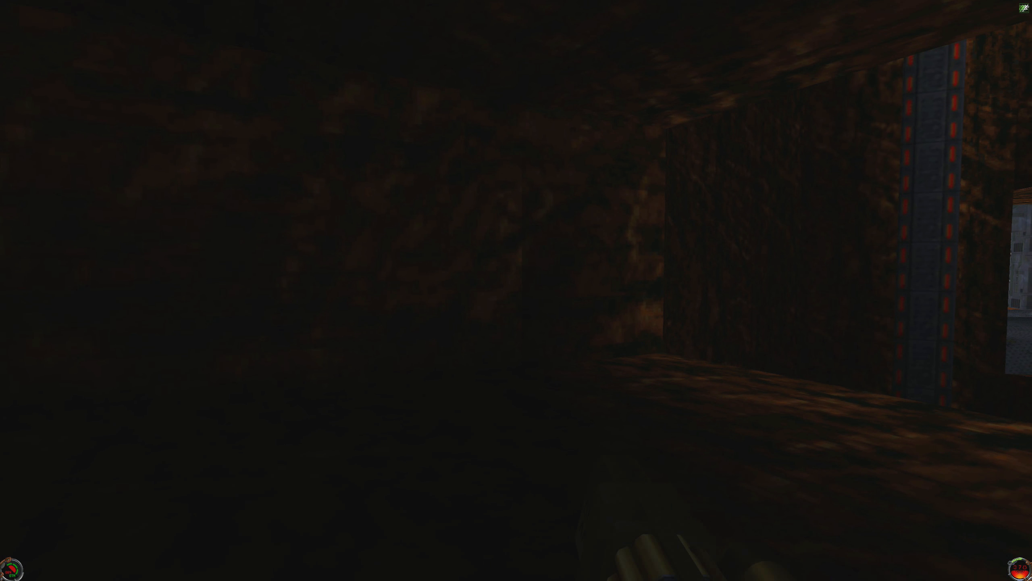
{"action": "key", "text": "F6"}
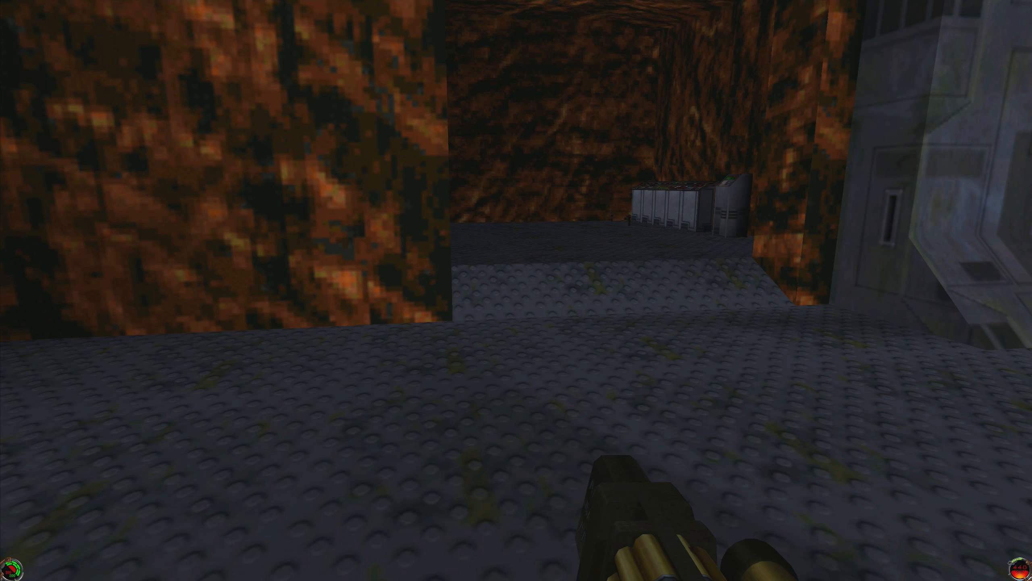
{"action": "key", "text": "F6"}
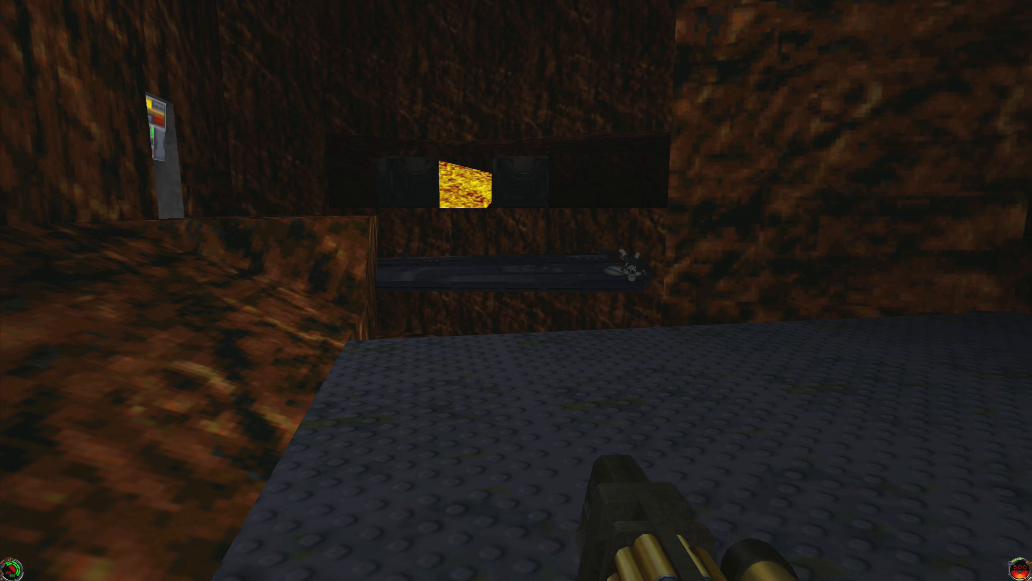
{"action": "key", "text": "F6"}
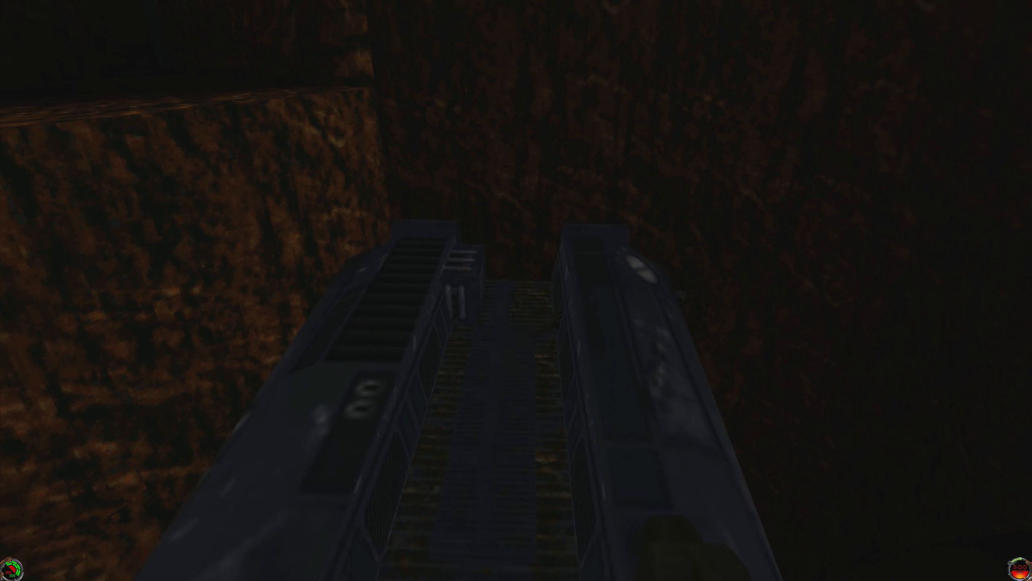
{"action": "mouse_move", "coordinate": [516, 290]}
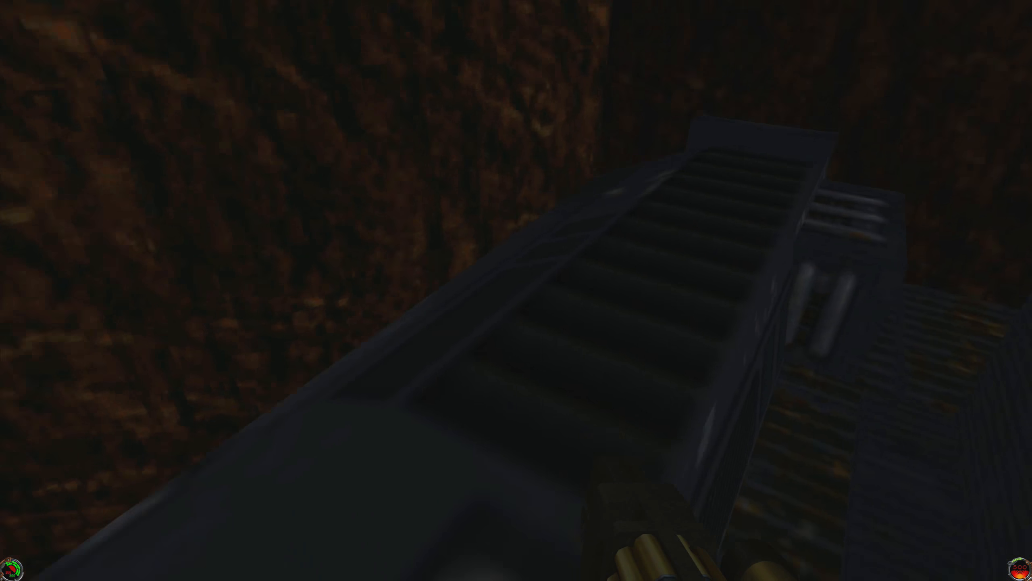